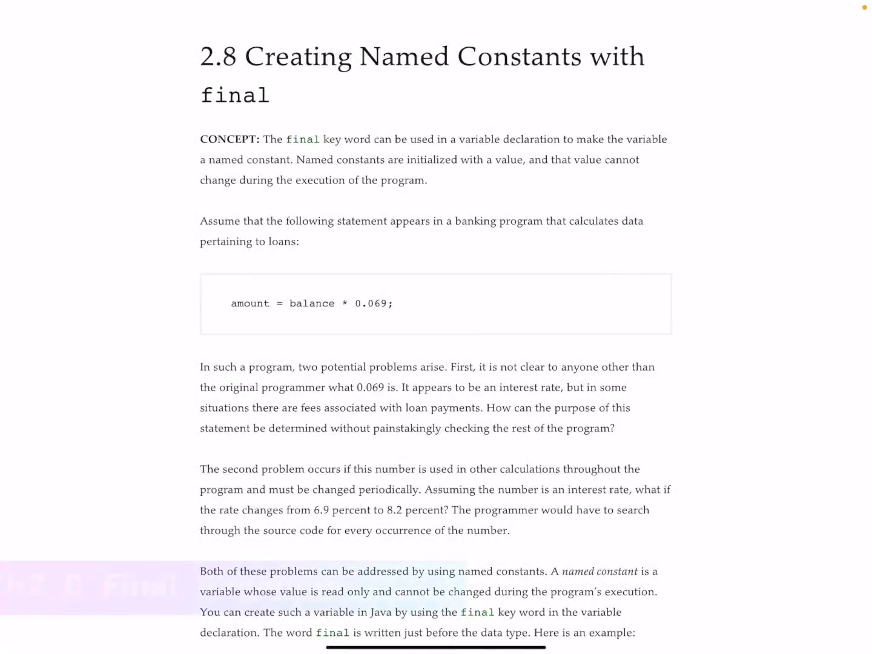
scroll("down", 3)
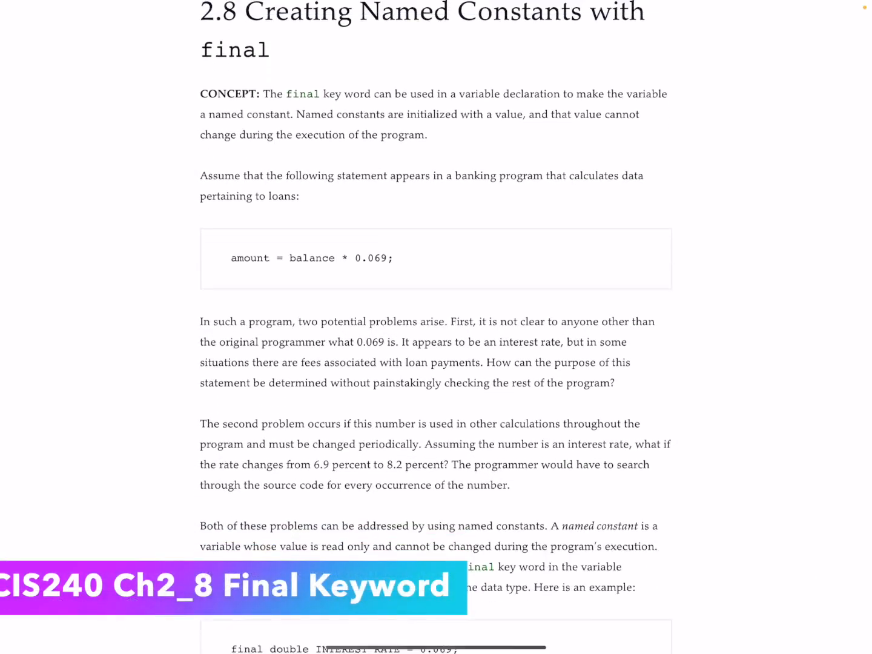
scroll("down", 3)
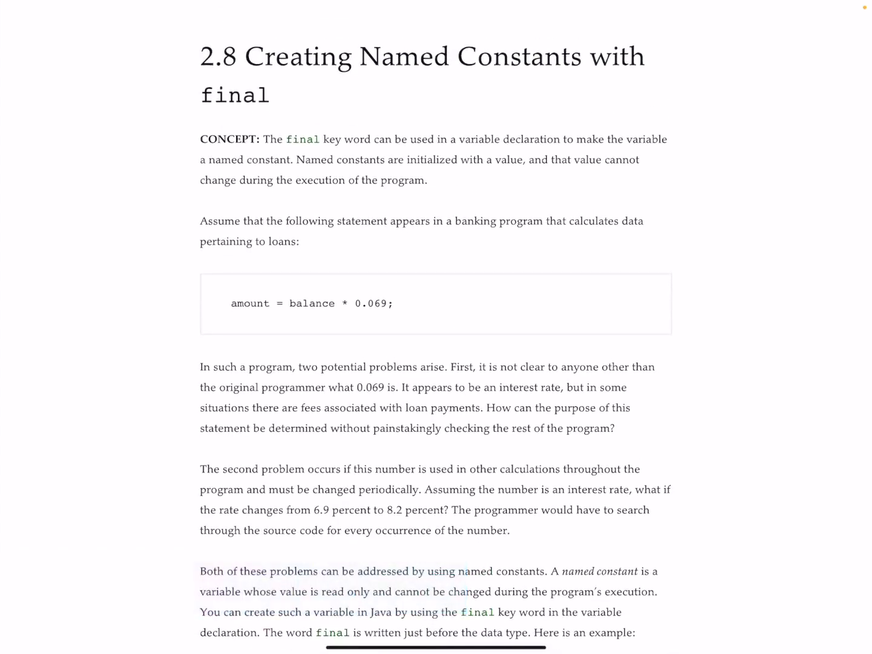
scroll("down", 3)
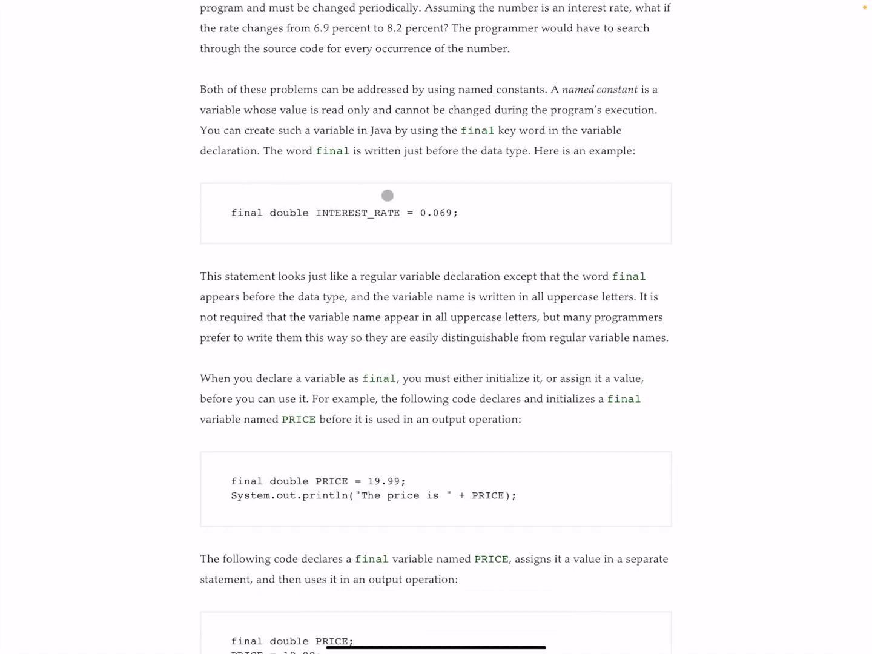
mouse_move(390, 203)
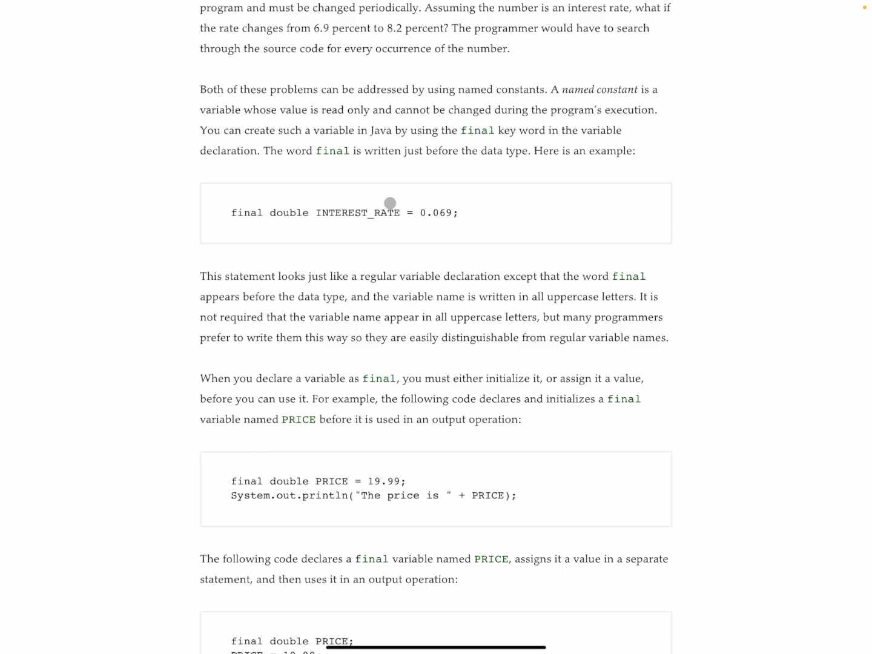
mouse_move(390, 203)
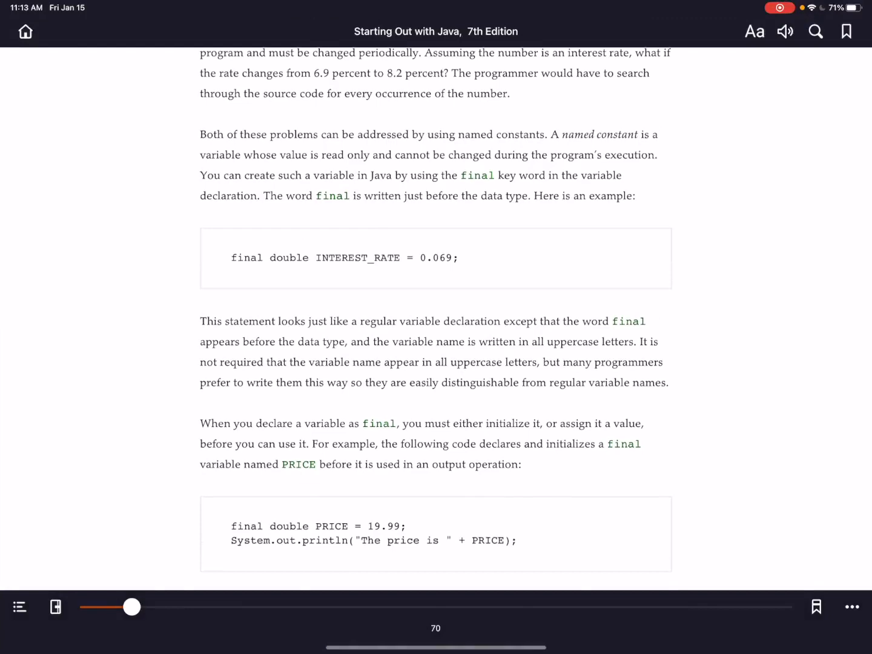
scroll("up", 3)
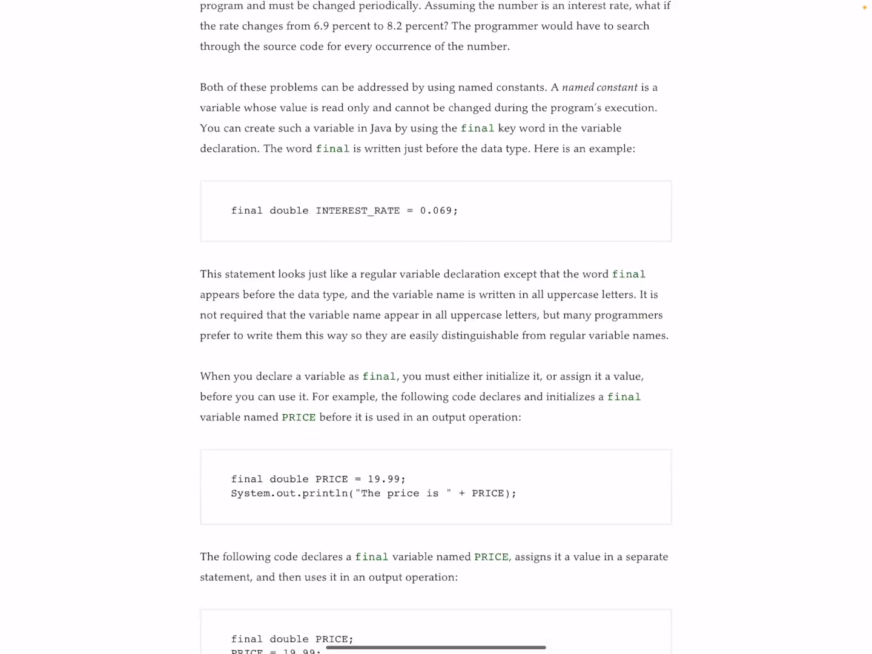